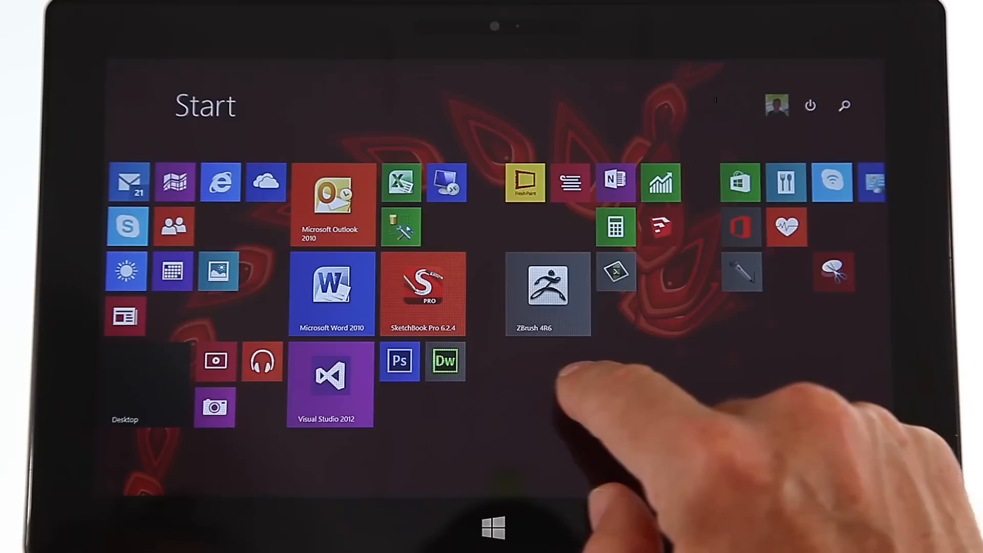
- Launch Fresh Paint from its Start screen tile
left_click(524, 183)
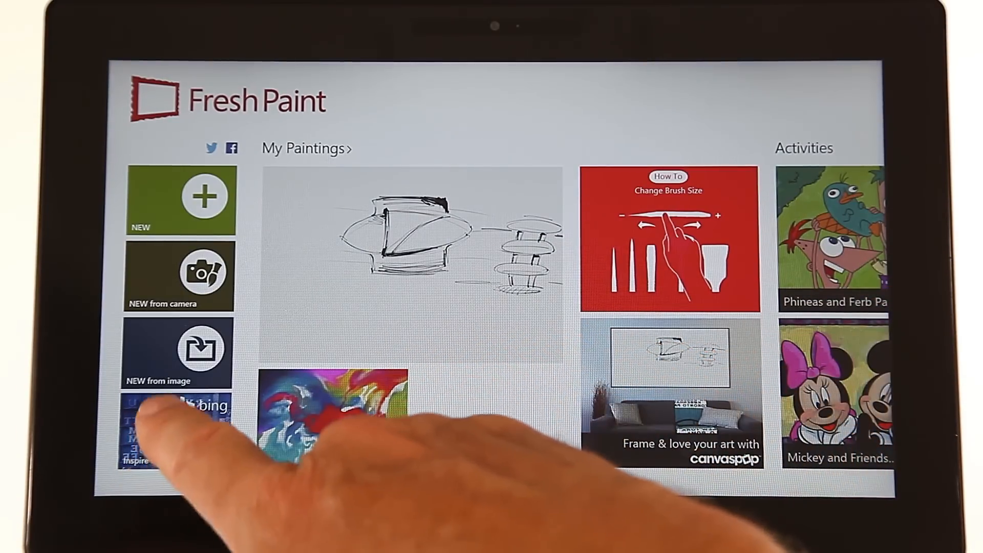
- Start a new Fresh Paint painting and paint orange swirl strokes on it
left_click(154, 439)
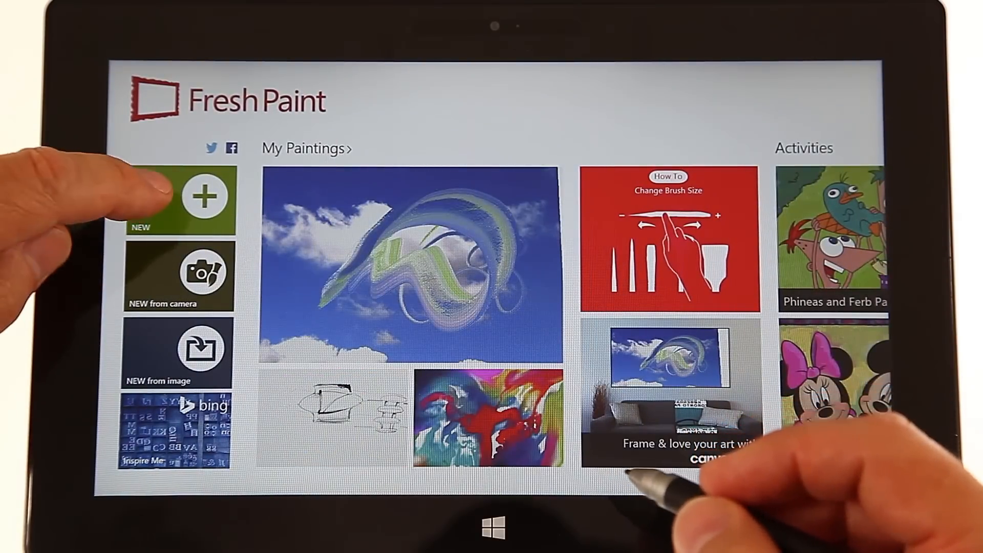
left_click(203, 197)
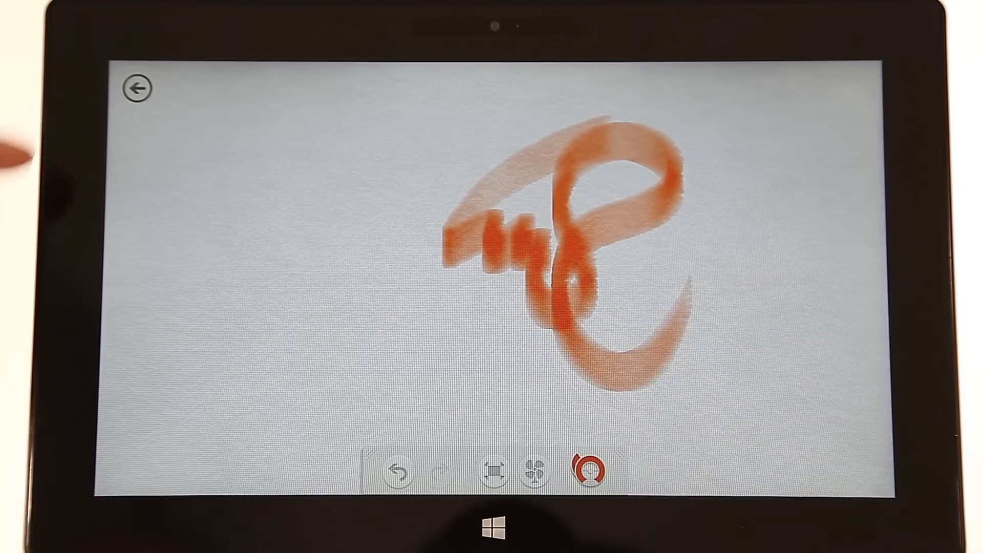
- Return to My Paintings and reopen the pencil sketch of the pots
left_click(135, 87)
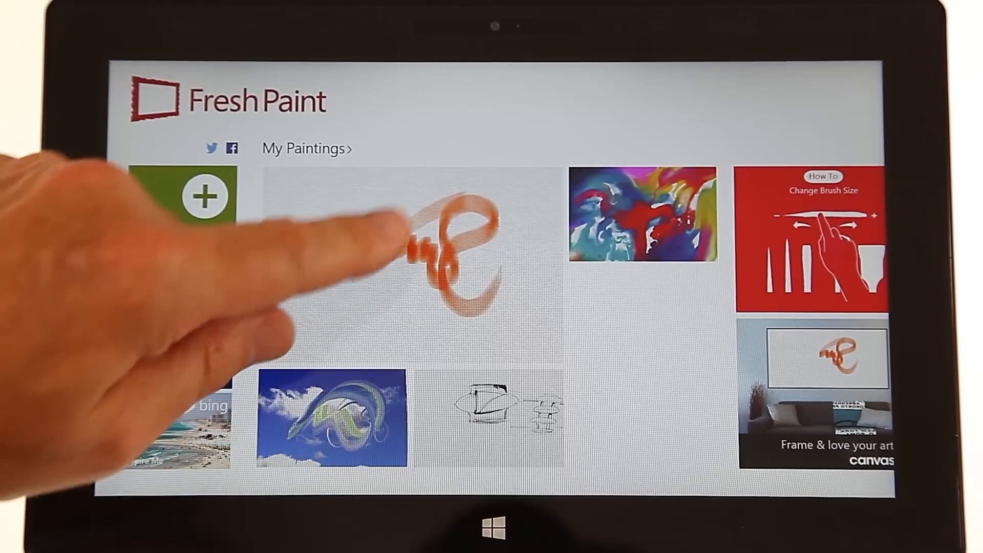
left_click(203, 198)
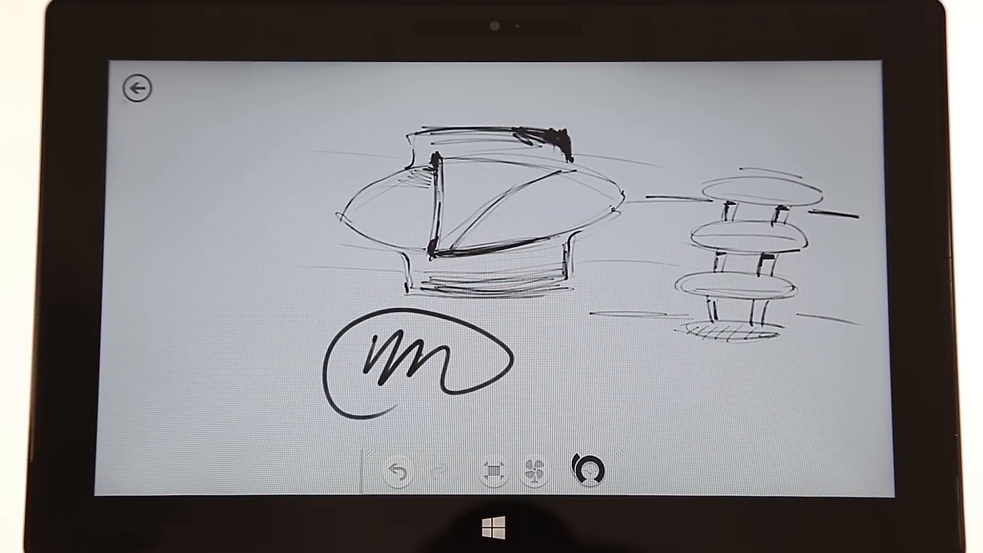
- Leave the pots sketch for the Start screen and launch SketchBook Pro
left_click(135, 87)
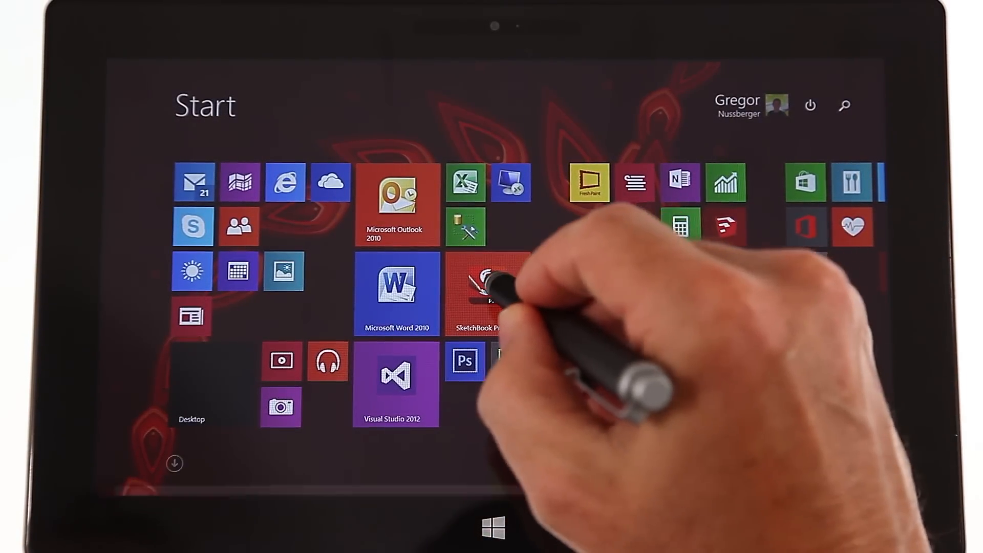
left_click(483, 294)
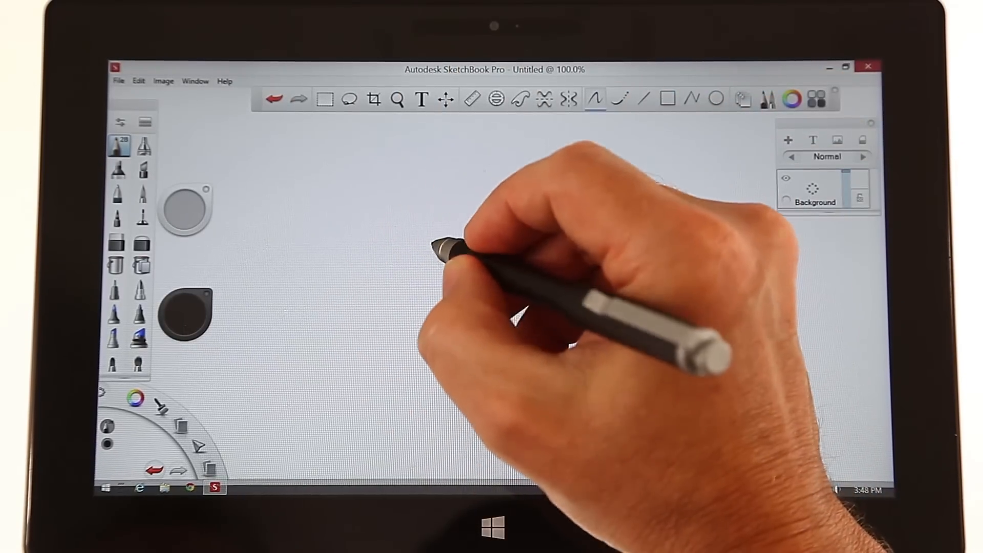
left_click_drag(414, 287, 495, 194)
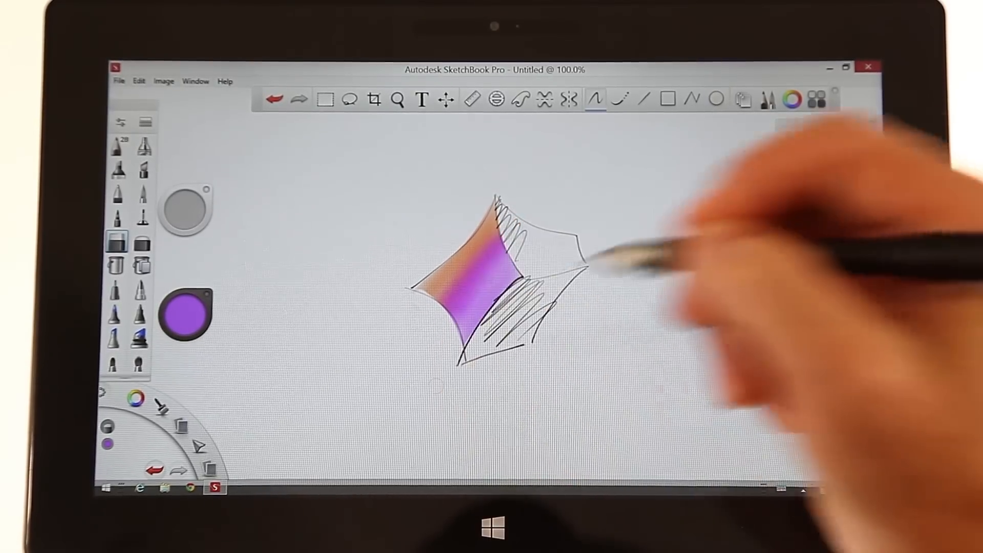
- Add more airbrush shading inside the star
left_click(814, 98)
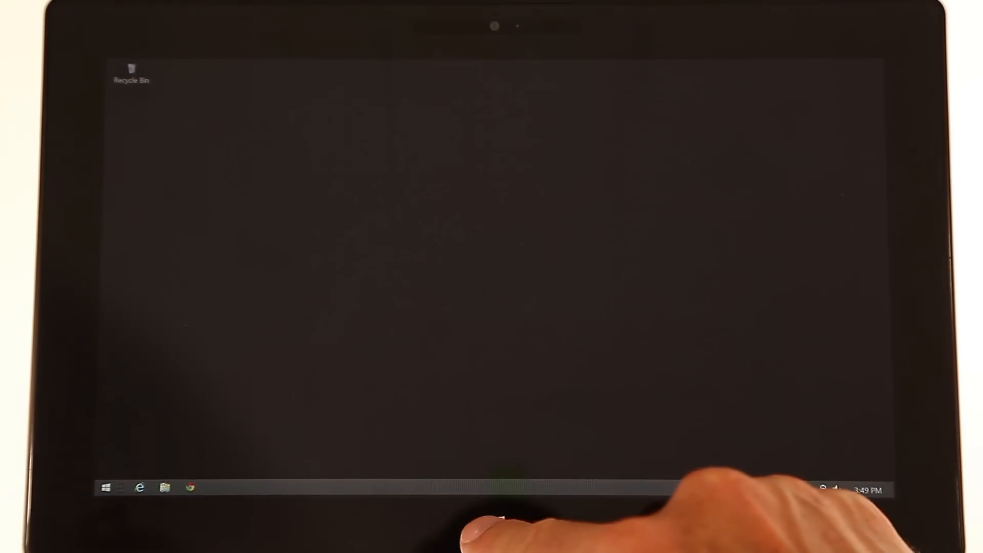
- Open Photoshop and create a white 1088×638 px canvas at 300 ppi
left_click(108, 487)
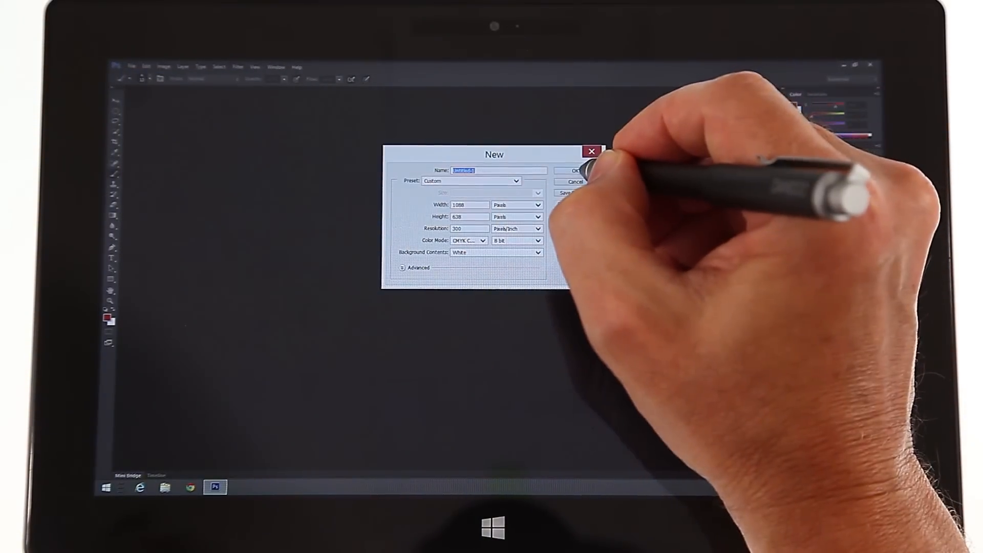
left_click(573, 170)
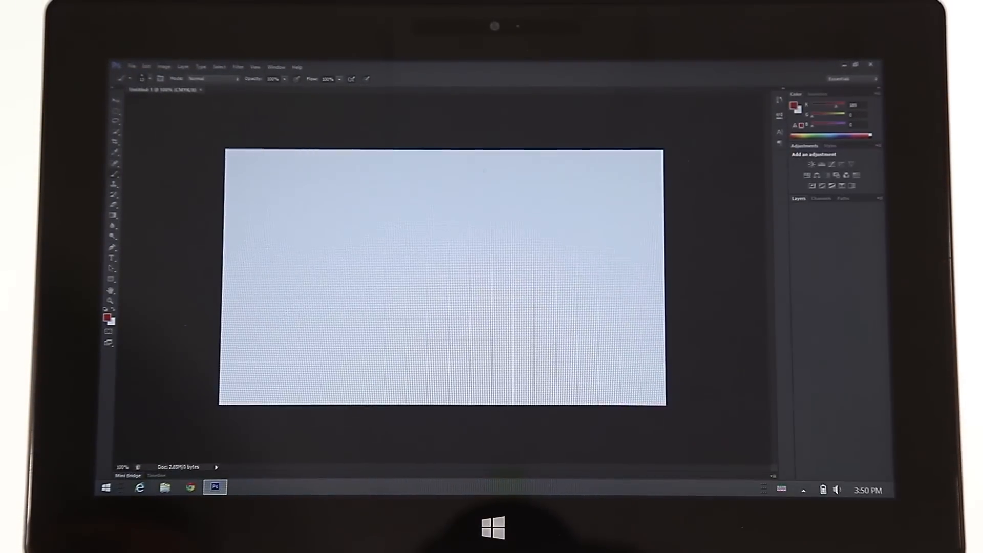